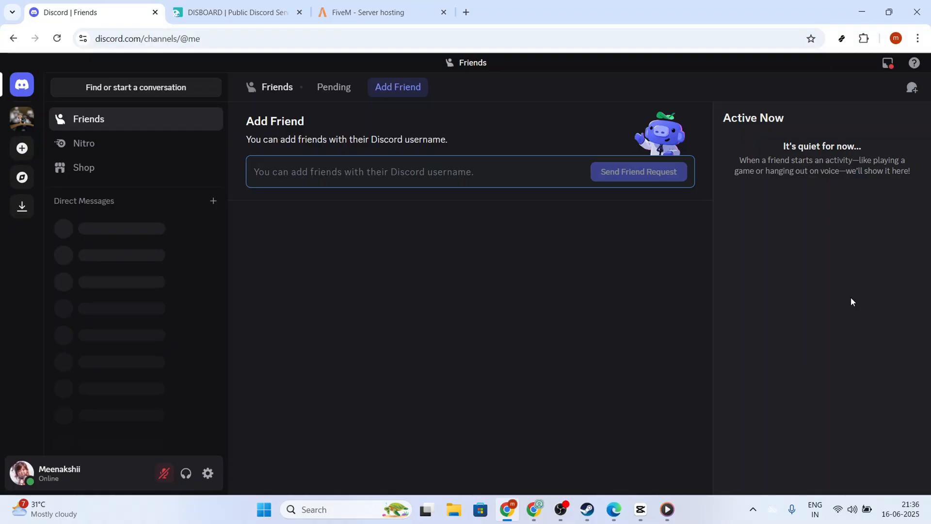
pyautogui.moveTo(842, 316)
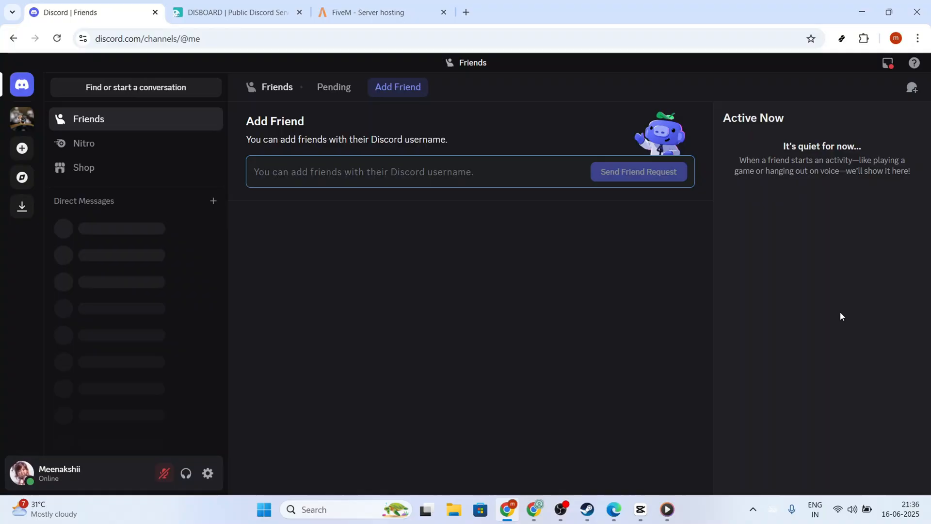
pyautogui.moveTo(532, 343)
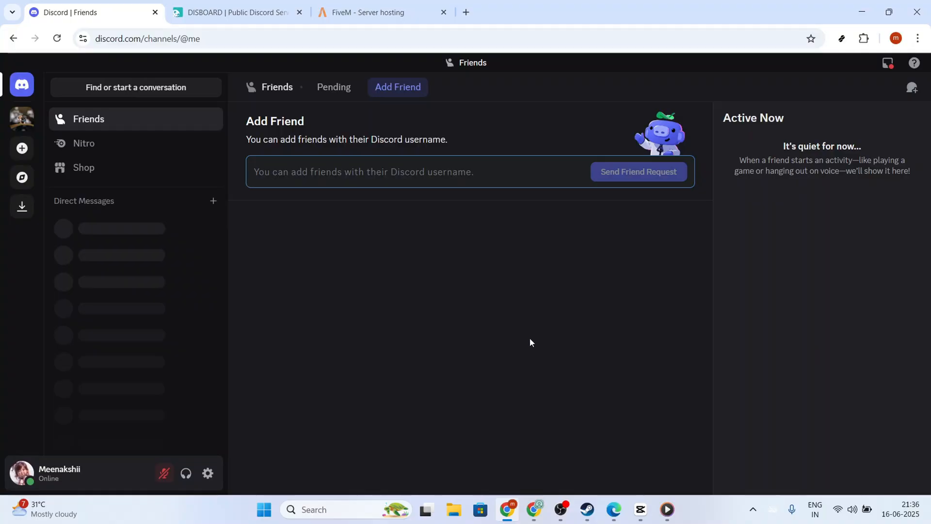
pyautogui.moveTo(563, 334)
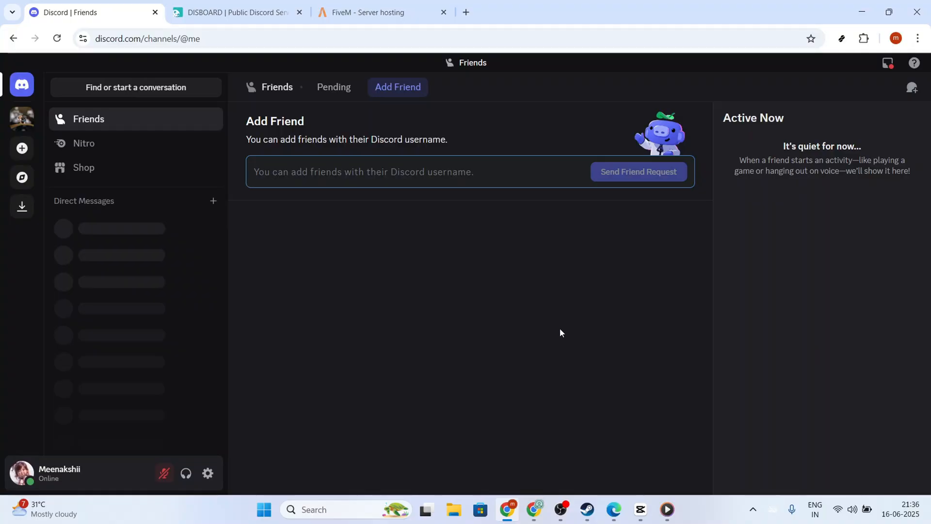
# Step: Reach the FiveM Host Your Own Server setup guide from the FiveM site
pyautogui.click(386, 171)
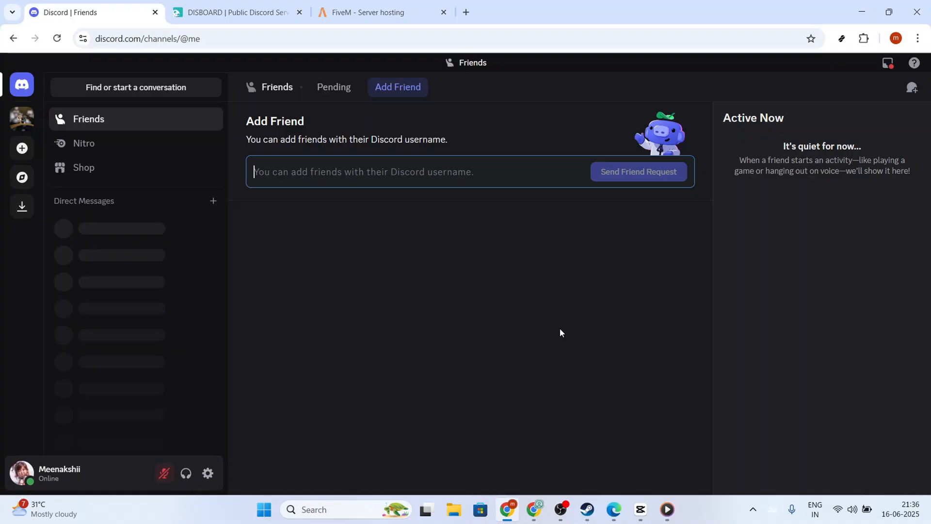
pyautogui.moveTo(483, 293)
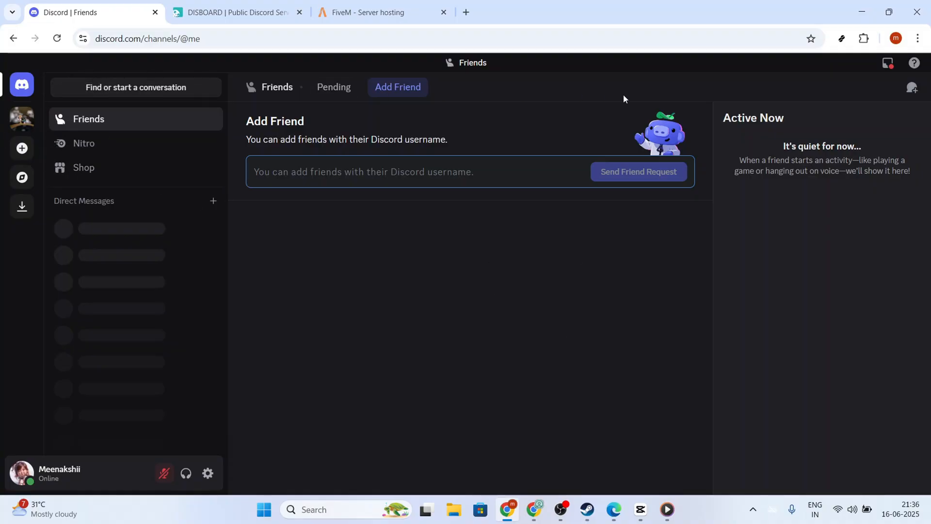
pyautogui.moveTo(834, 320)
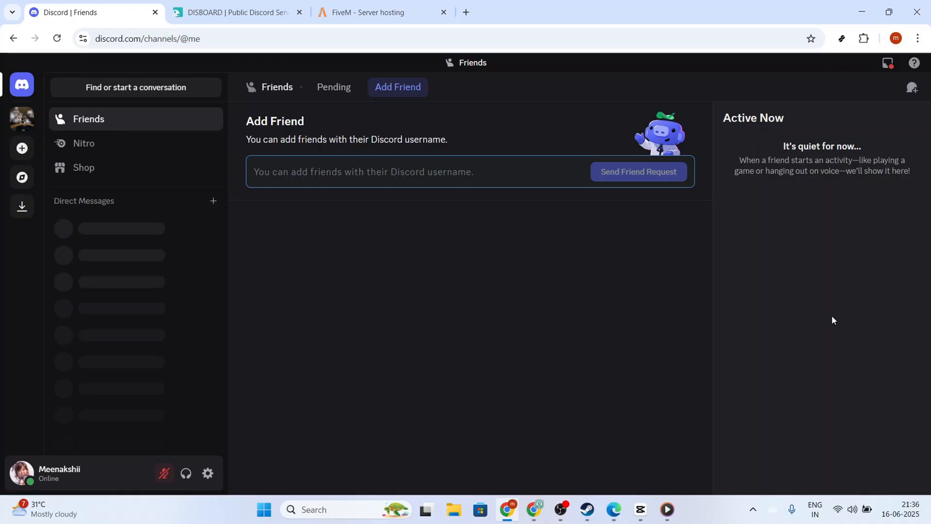
pyautogui.moveTo(466, 249)
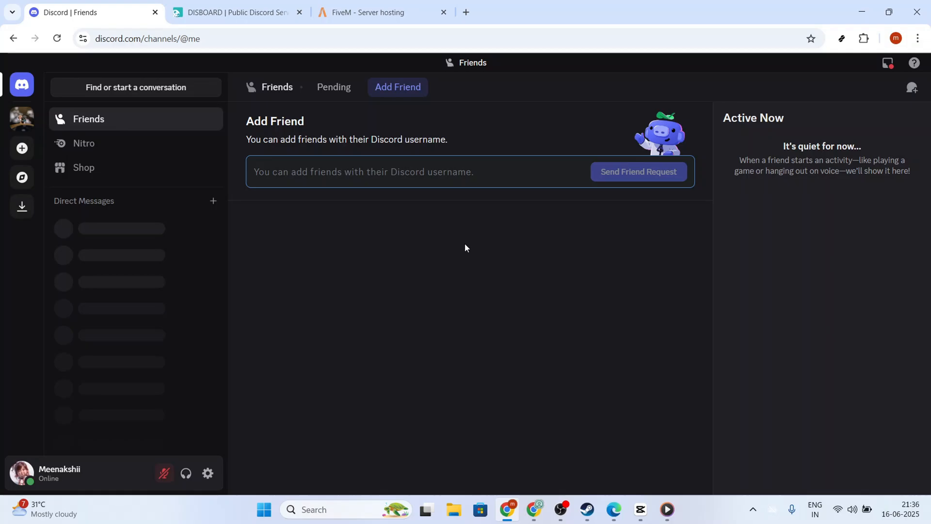
pyautogui.moveTo(526, 240)
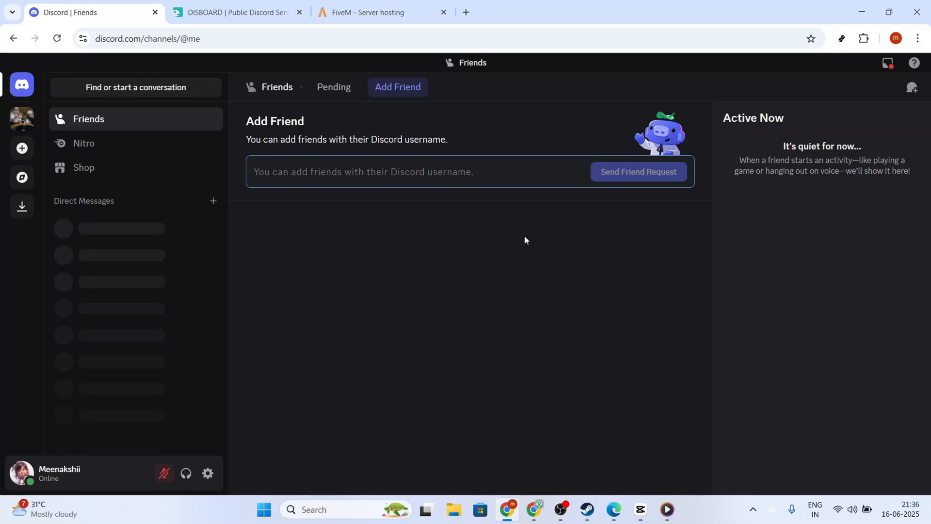
pyautogui.click(362, 172)
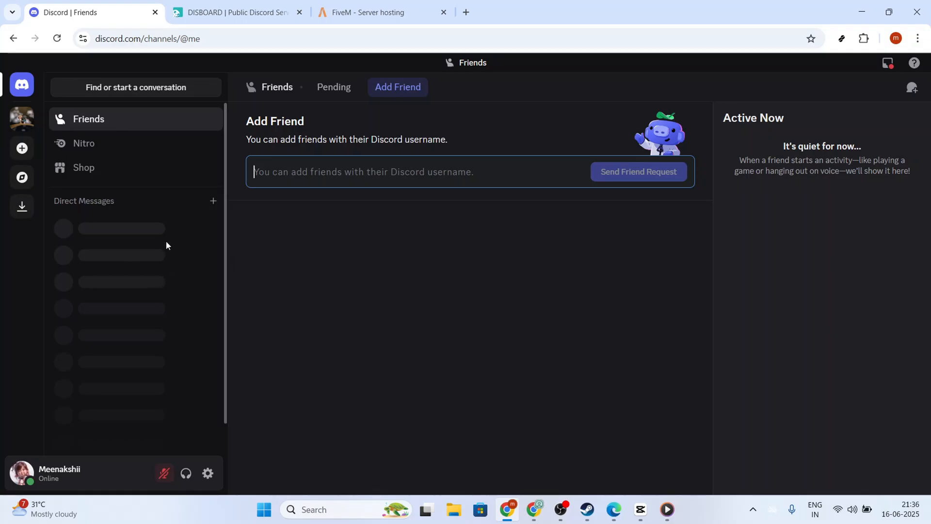
pyautogui.moveTo(138, 177)
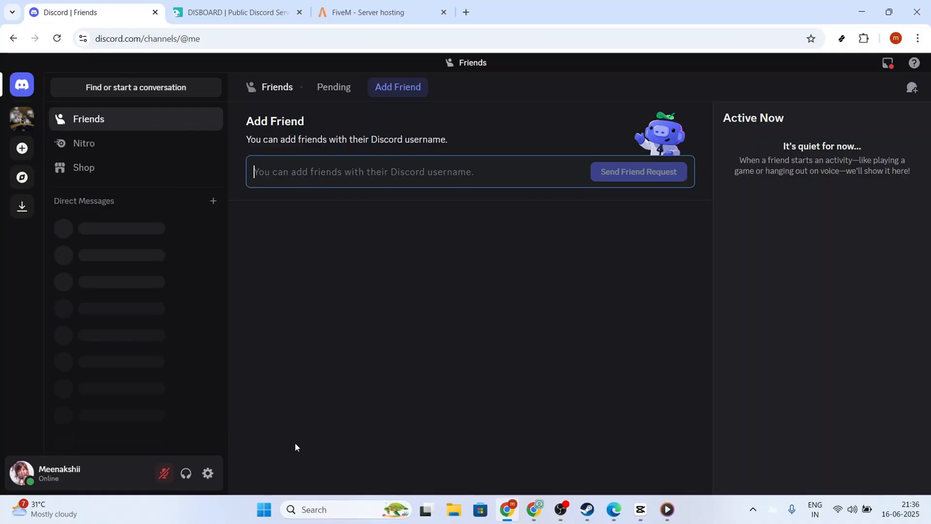
pyautogui.moveTo(279, 427)
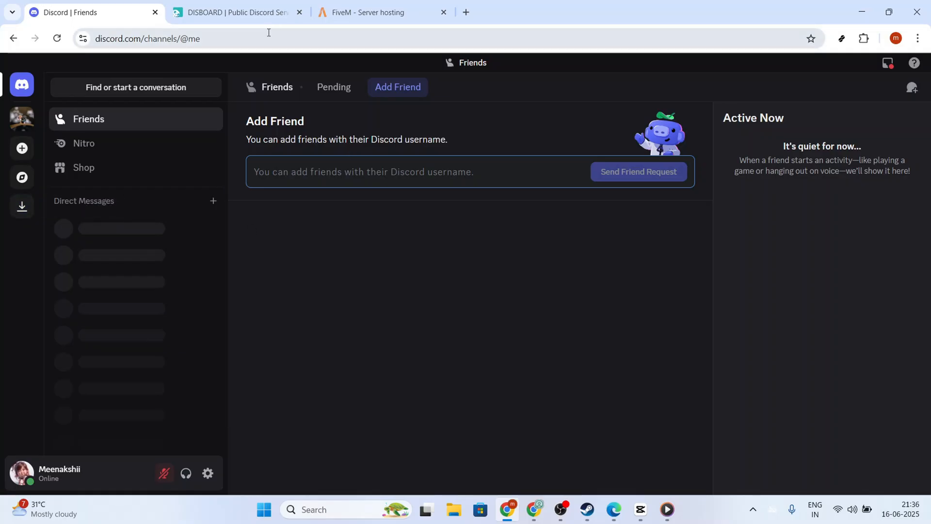
pyautogui.click(368, 12)
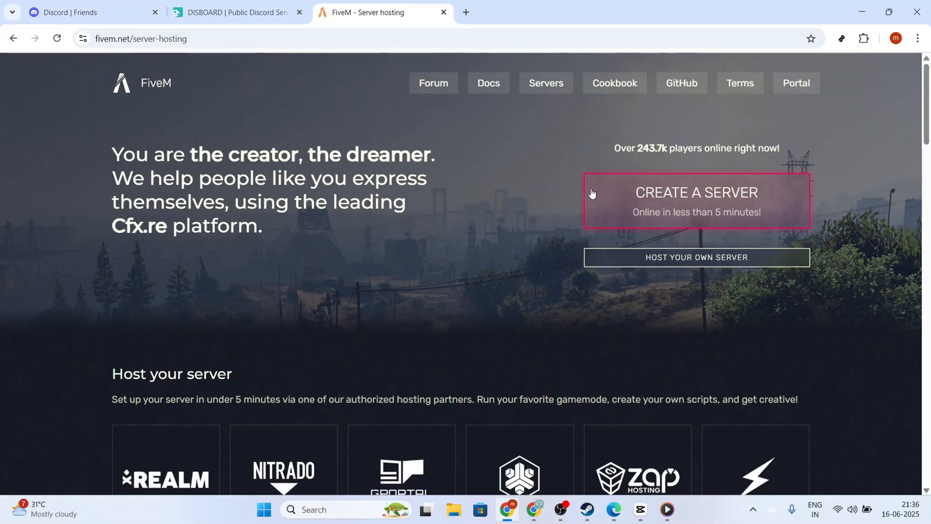
pyautogui.moveTo(763, 274)
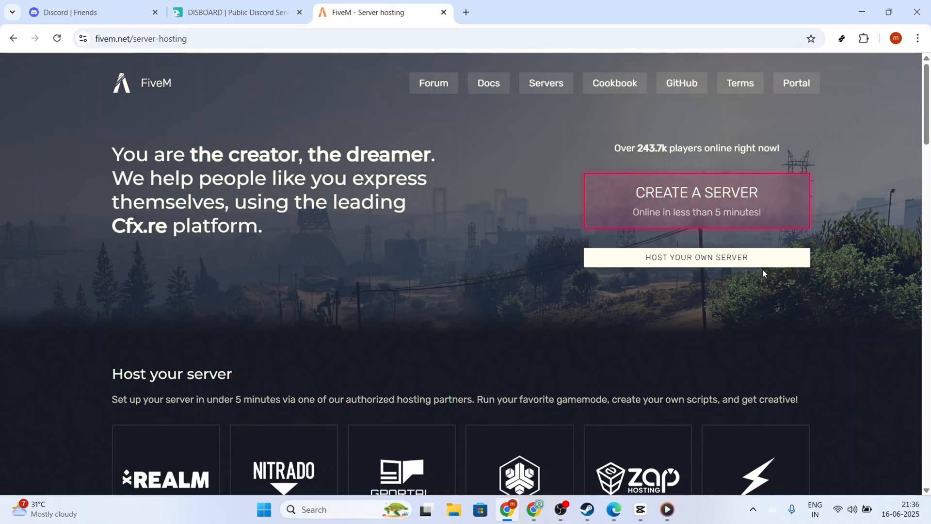
pyautogui.moveTo(745, 263)
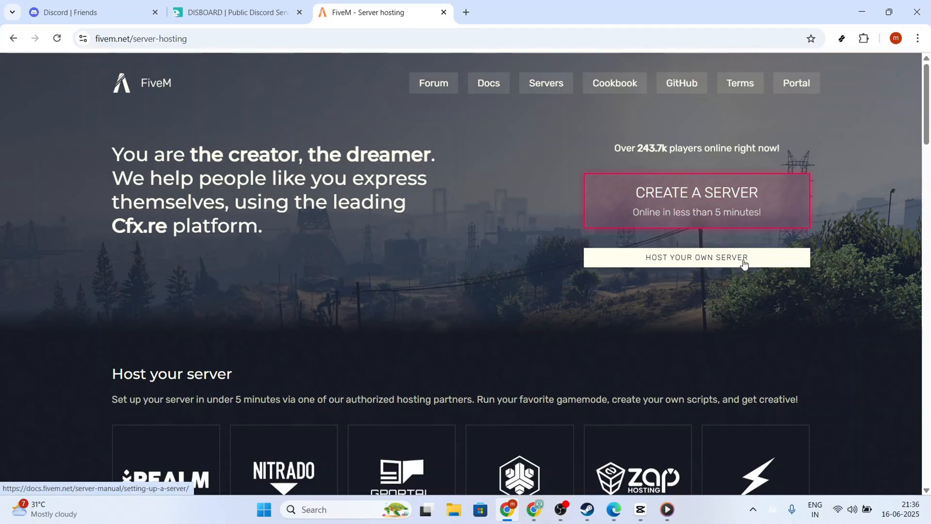
pyautogui.click(696, 258)
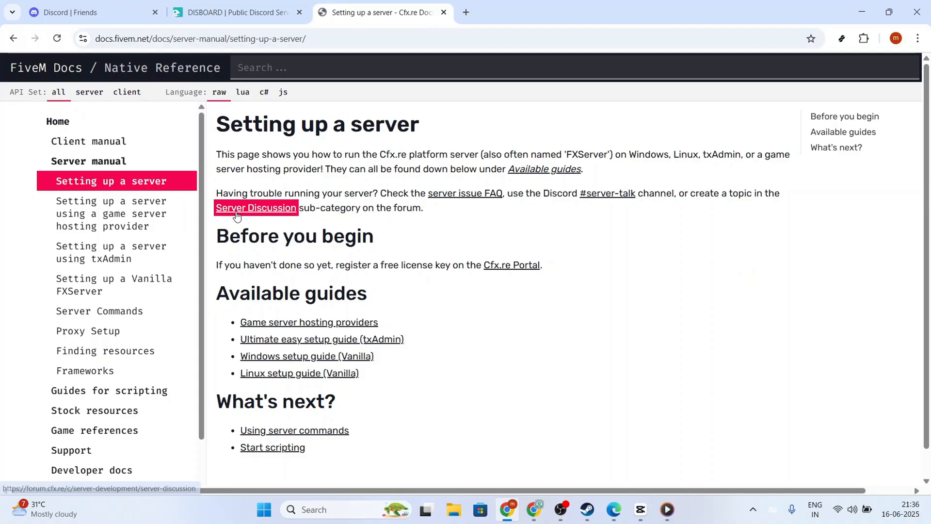
# Step: Enter 'fivem' into the DISBOARD server search box
pyautogui.click(233, 13)
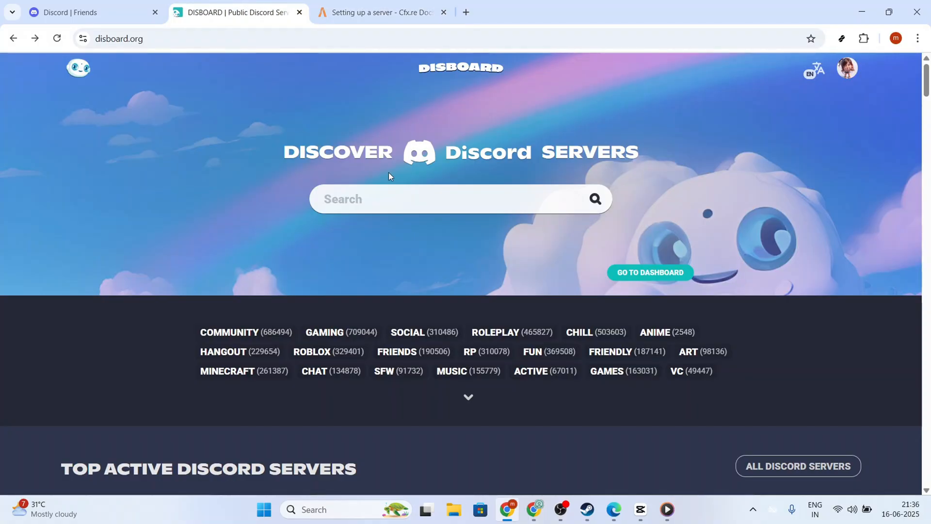
pyautogui.write('f')
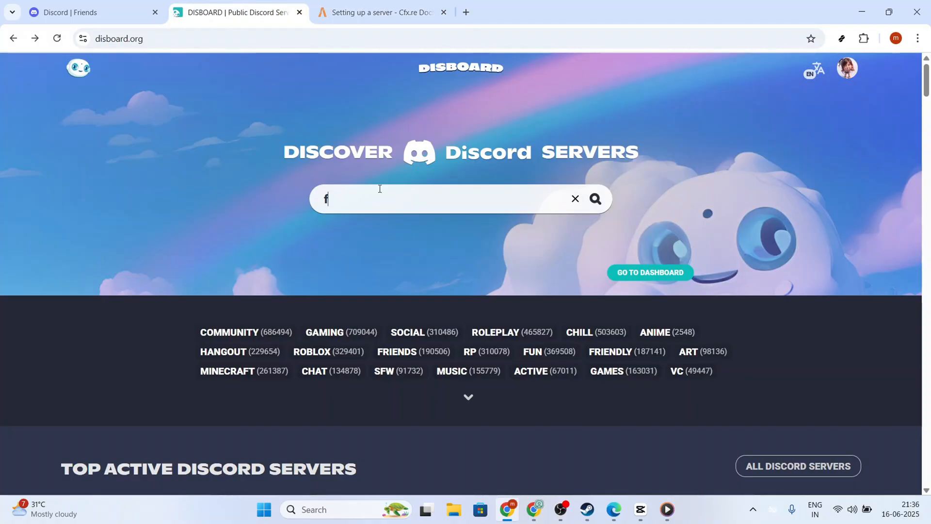
pyautogui.write('ivem')
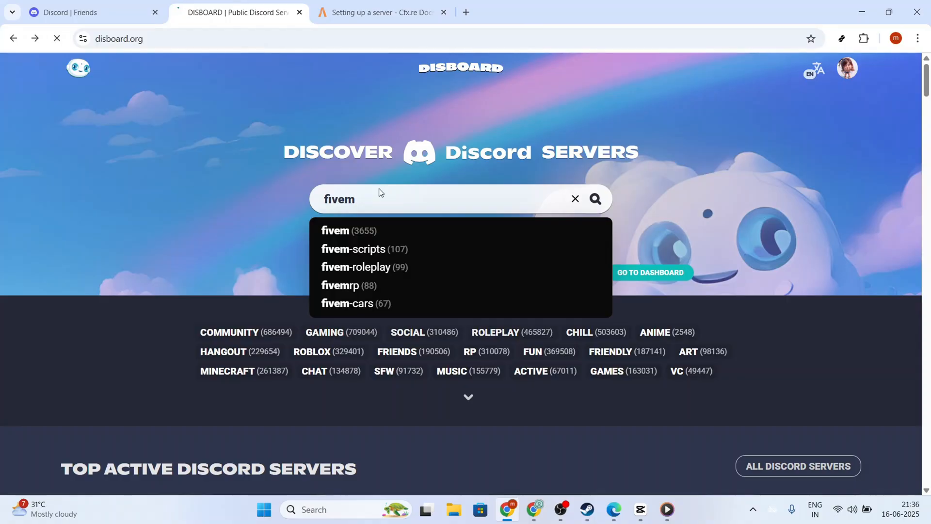
# Step: Search DISBOARD for fivem servers and request the FiveM Recruitment & Server Advertising 2025 invite
pyautogui.click(596, 198)
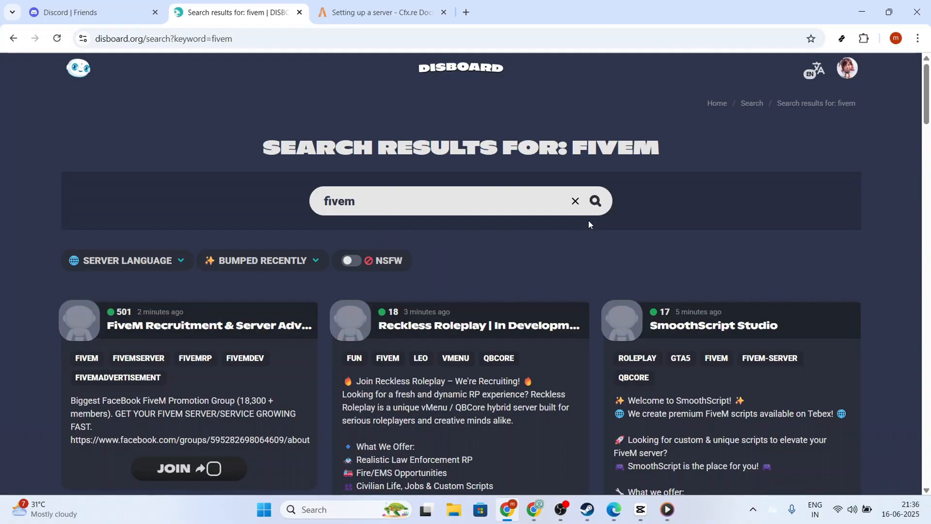
pyautogui.scroll(-3)
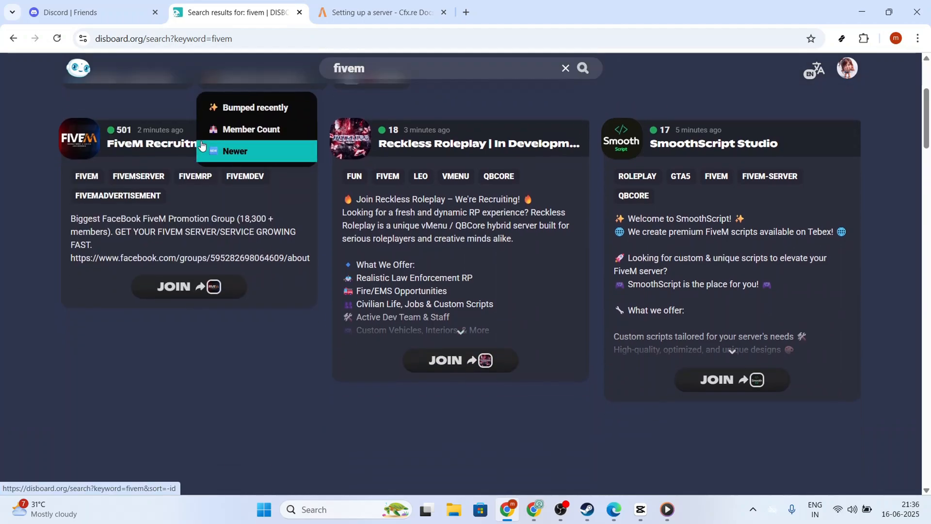
pyautogui.click(127, 140)
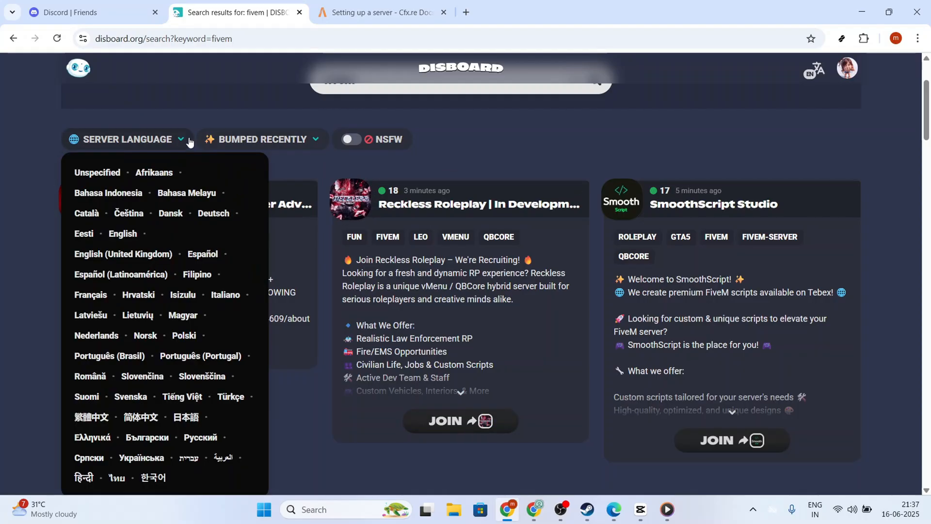
pyautogui.moveTo(109, 193)
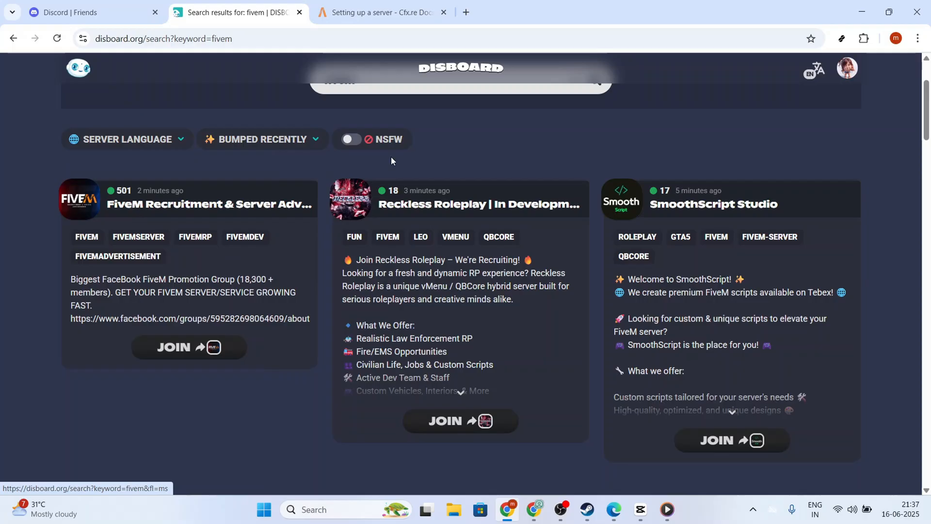
pyautogui.moveTo(465, 423)
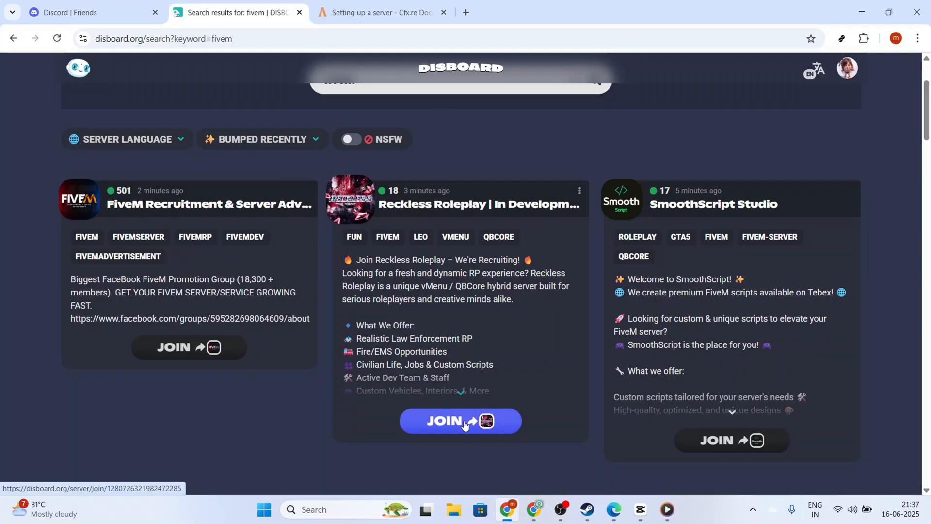
pyautogui.moveTo(229, 347)
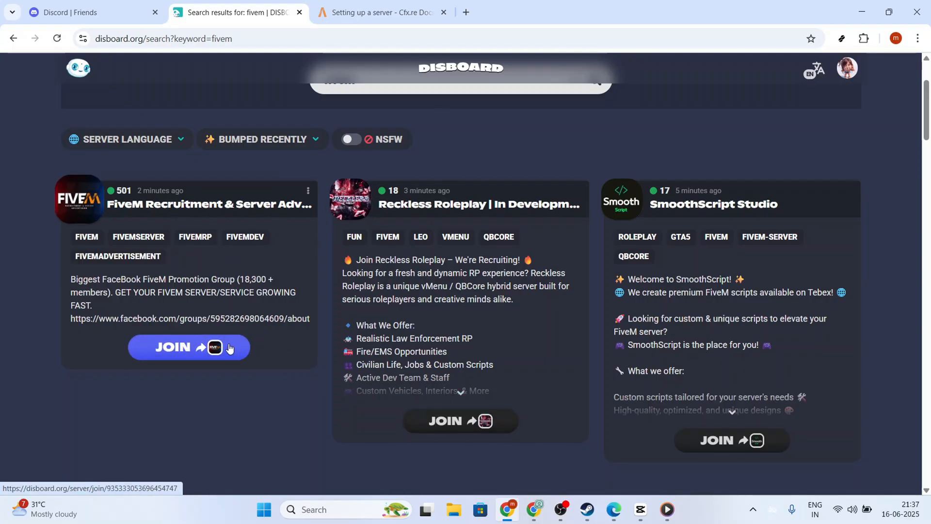
pyautogui.moveTo(481, 314)
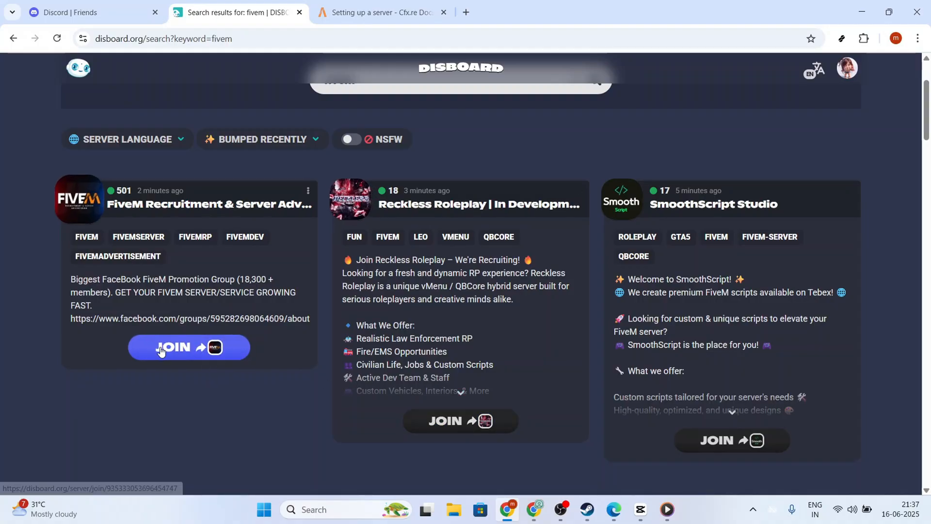
pyautogui.click(161, 347)
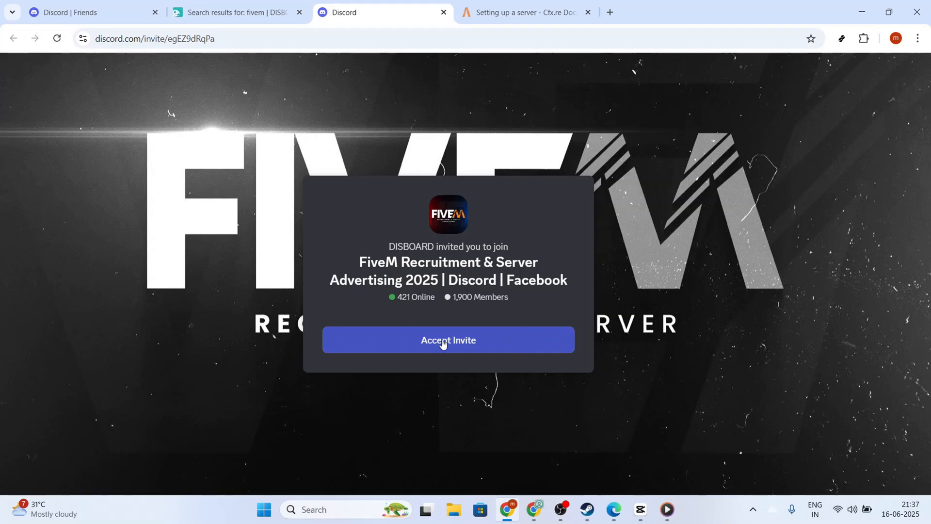
# Step: Accept the invite to the FiveM Recruitment server and look over its channel list
pyautogui.click(448, 341)
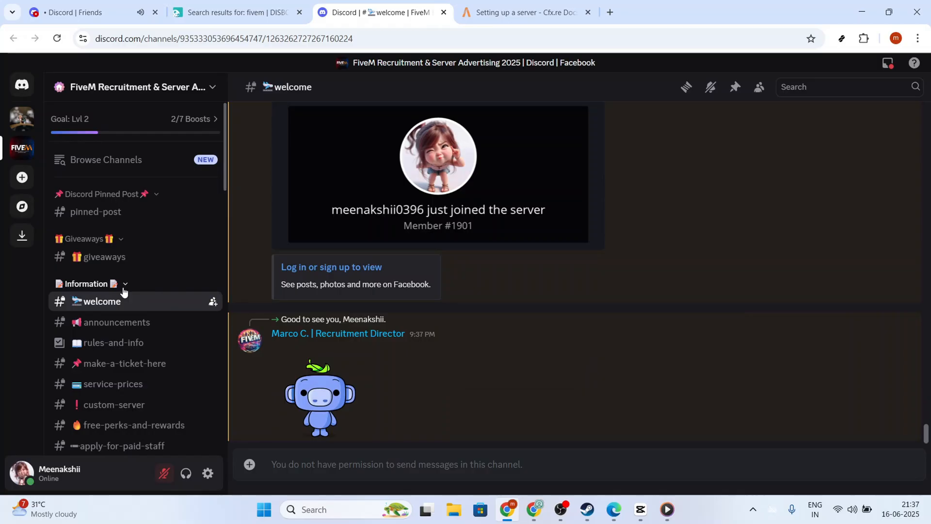
pyautogui.moveTo(174, 269)
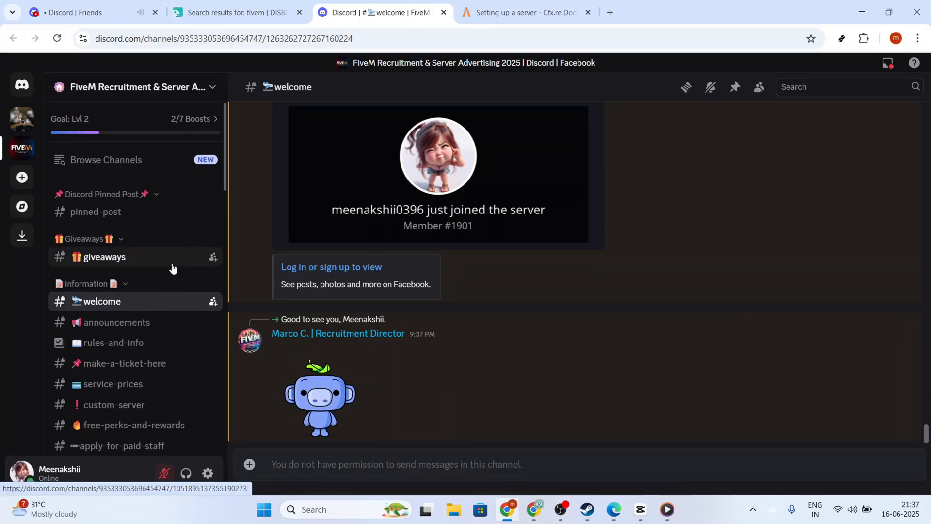
pyautogui.scroll(-3)
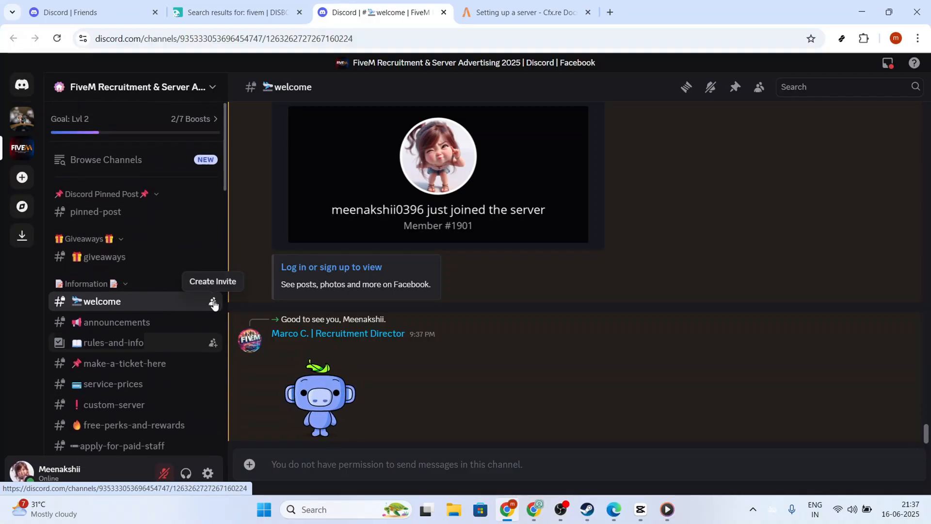
pyautogui.click(214, 302)
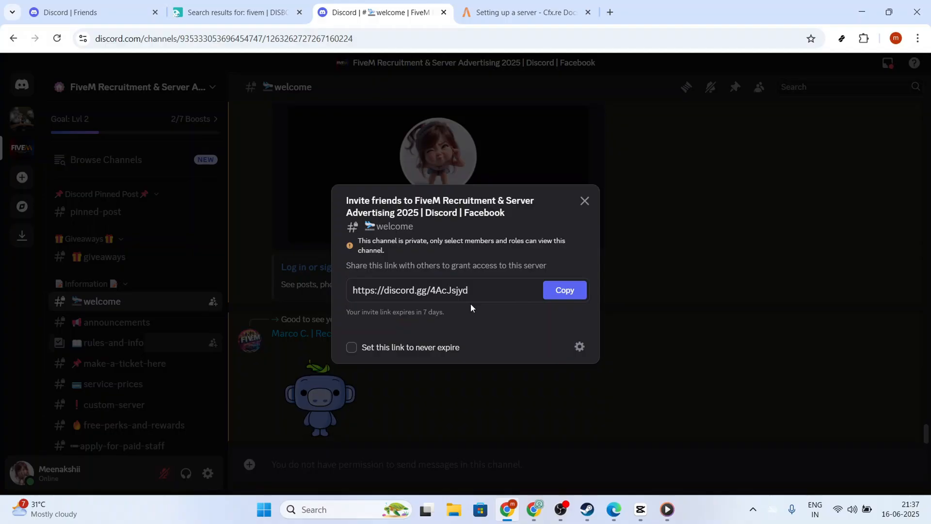
pyautogui.moveTo(580, 346)
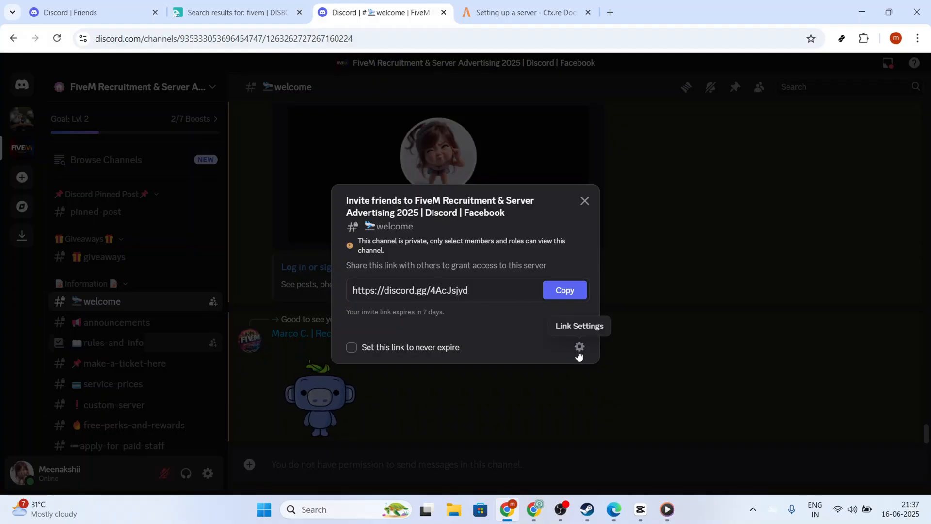
pyautogui.click(579, 346)
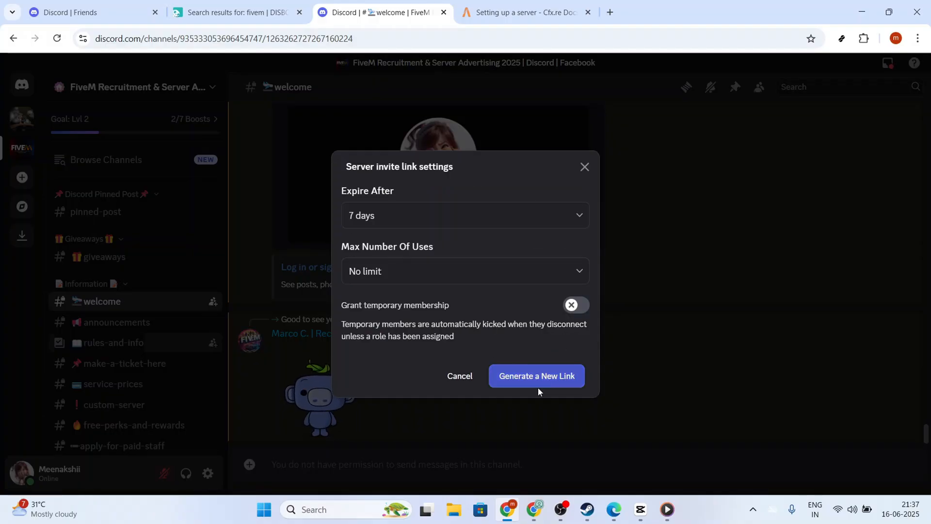
pyautogui.click(537, 376)
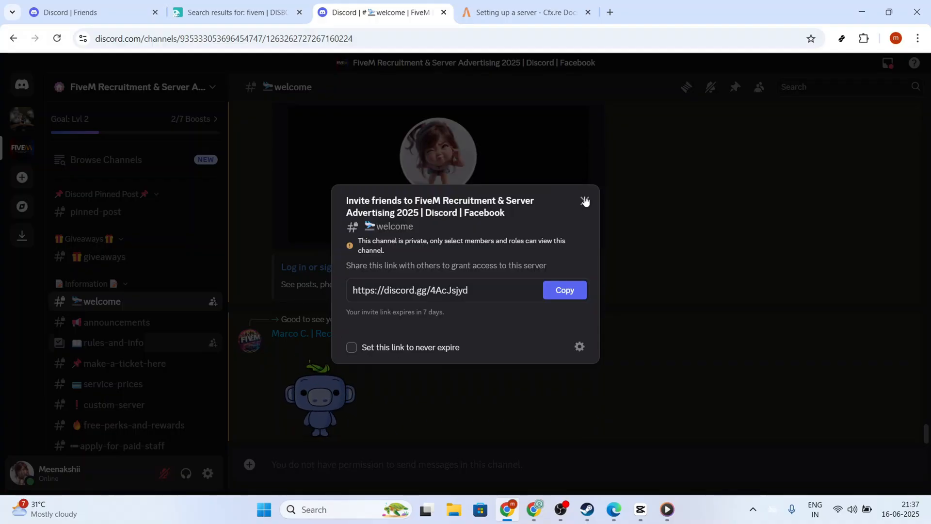
pyautogui.click(586, 200)
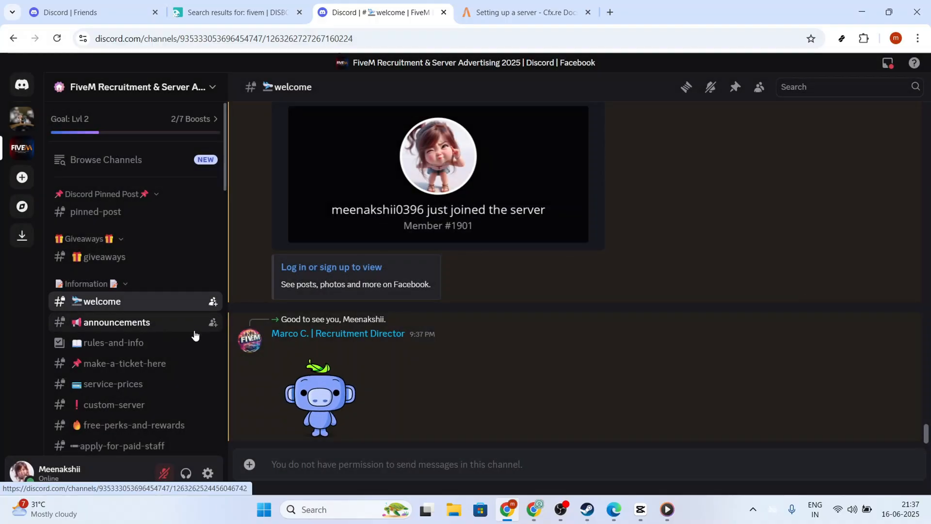
# Step: Set the #welcome channel's notifications to All Messages
pyautogui.scroll(-3)
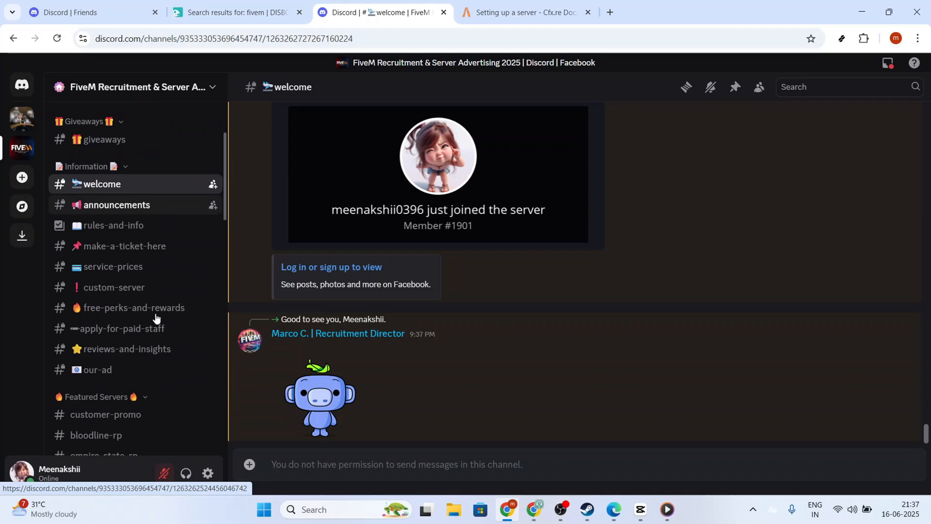
pyautogui.scroll(-3)
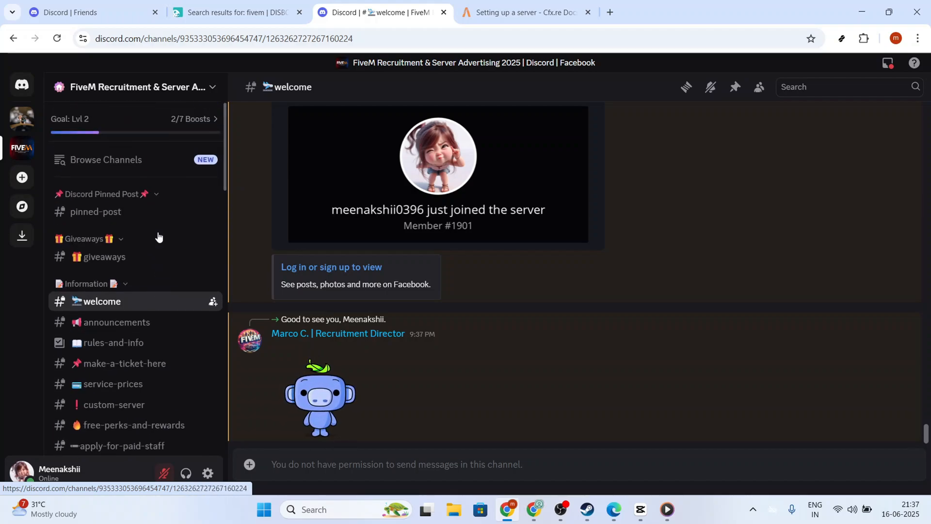
pyautogui.moveTo(196, 154)
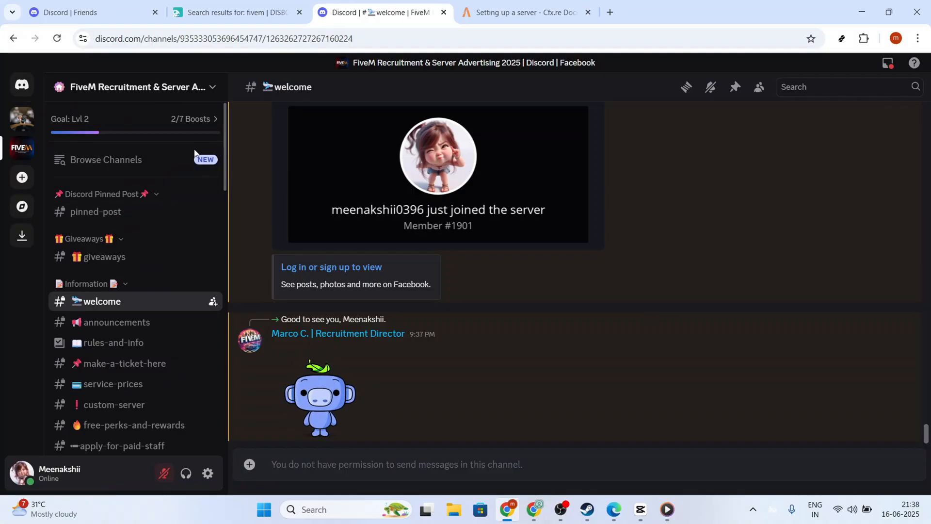
pyautogui.moveTo(151, 300)
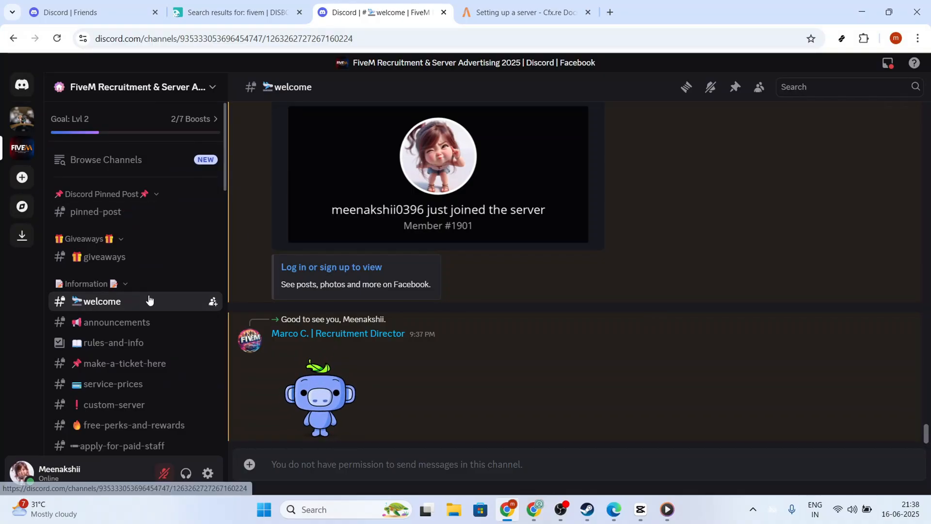
pyautogui.rightClick(102, 301)
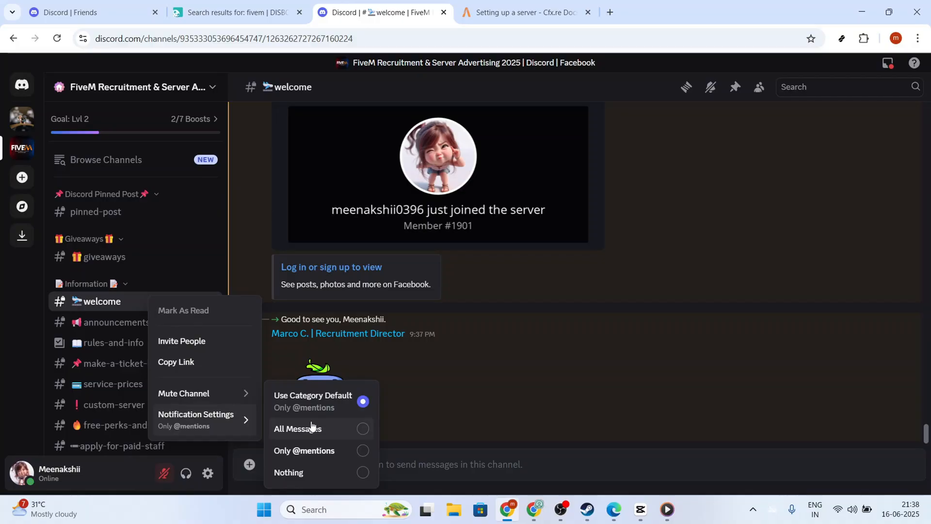
pyautogui.click(297, 428)
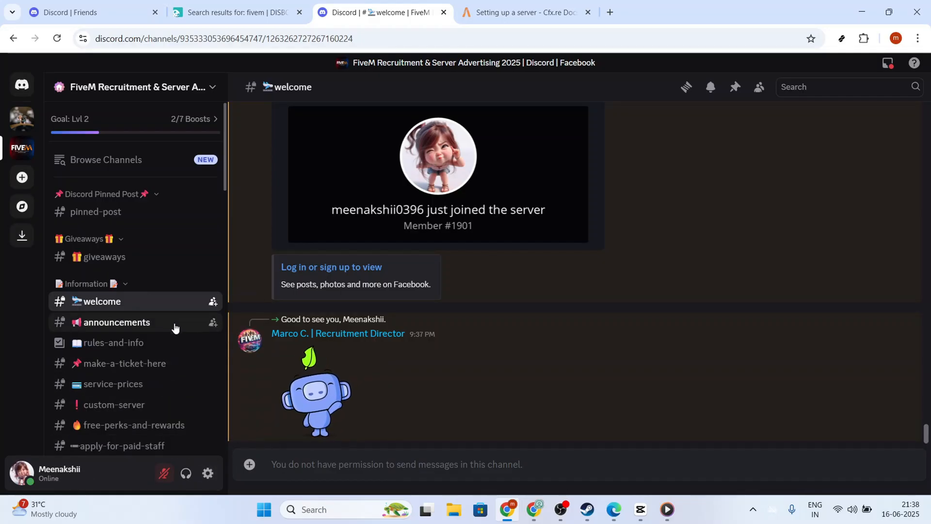
pyautogui.scroll(-3)
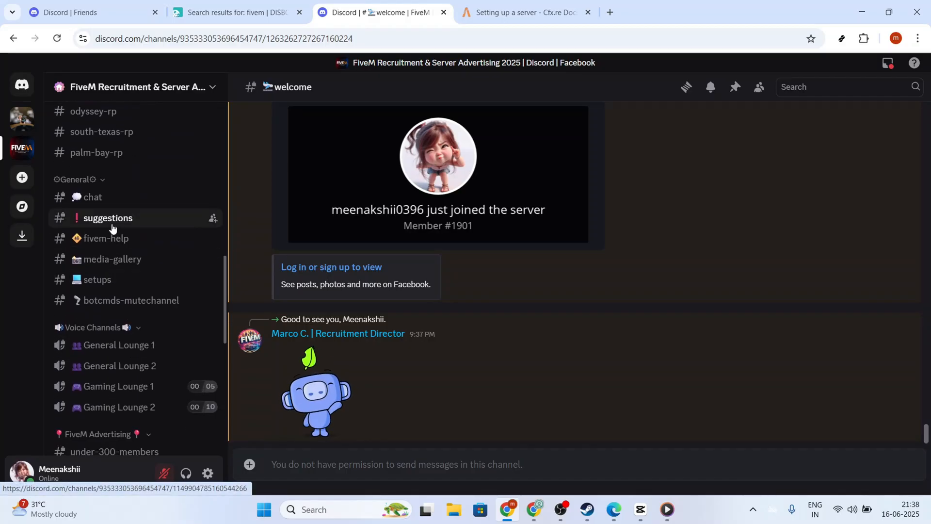
# Step: Browse #suggestions, then return to #welcome and follow the MEE6 Facebook group link
pyautogui.click(108, 217)
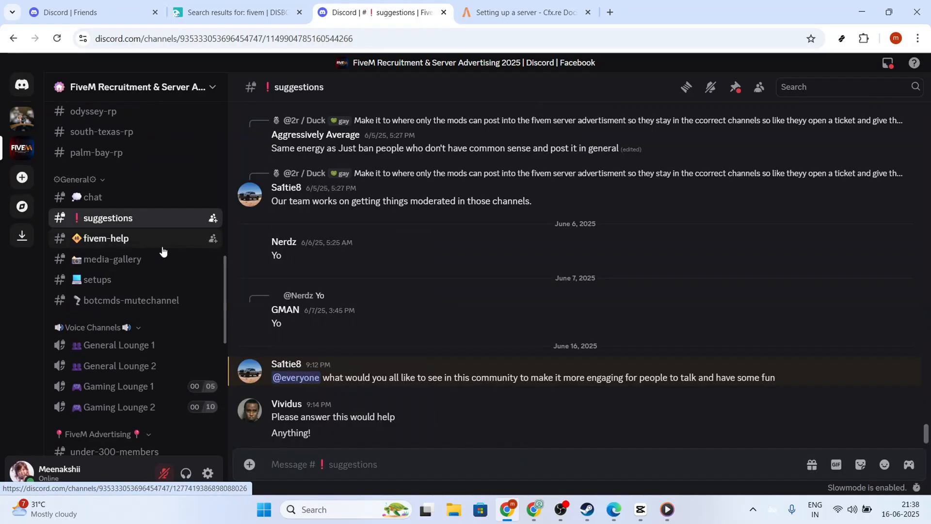
pyautogui.scroll(-3)
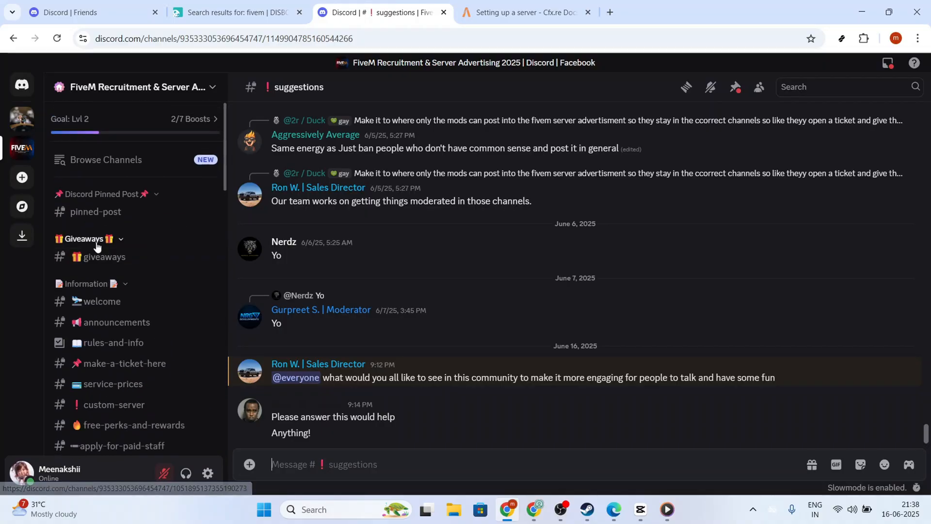
pyautogui.click(102, 301)
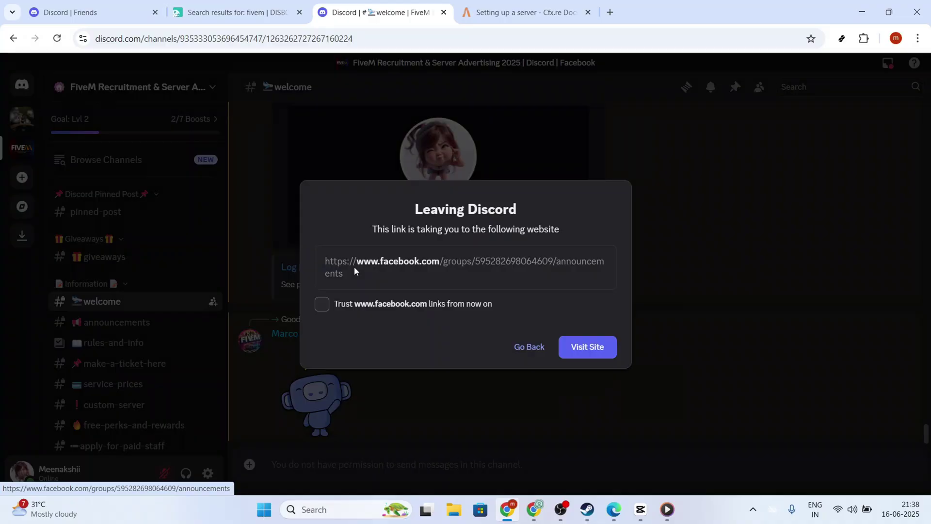
# Step: Visit the FiveM Recruitment Facebook group page, then close its tab back to Discord
pyautogui.click(588, 346)
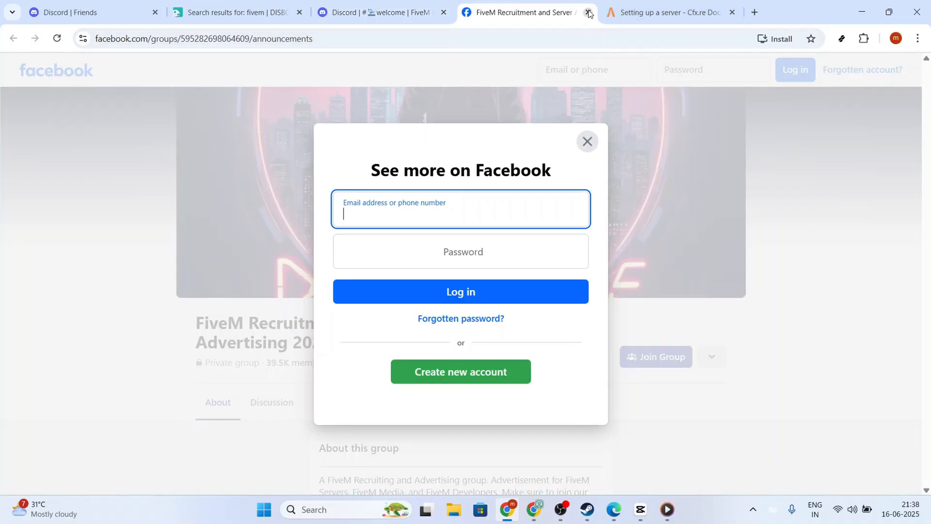
pyautogui.click(588, 13)
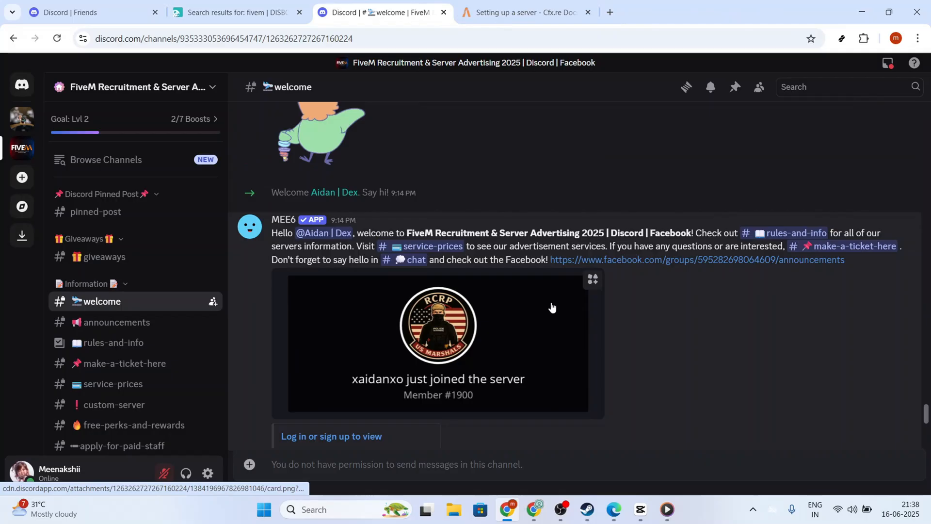
# Step: Read through the #rules-and-info channel's disciplinary rules
pyautogui.scroll(-3)
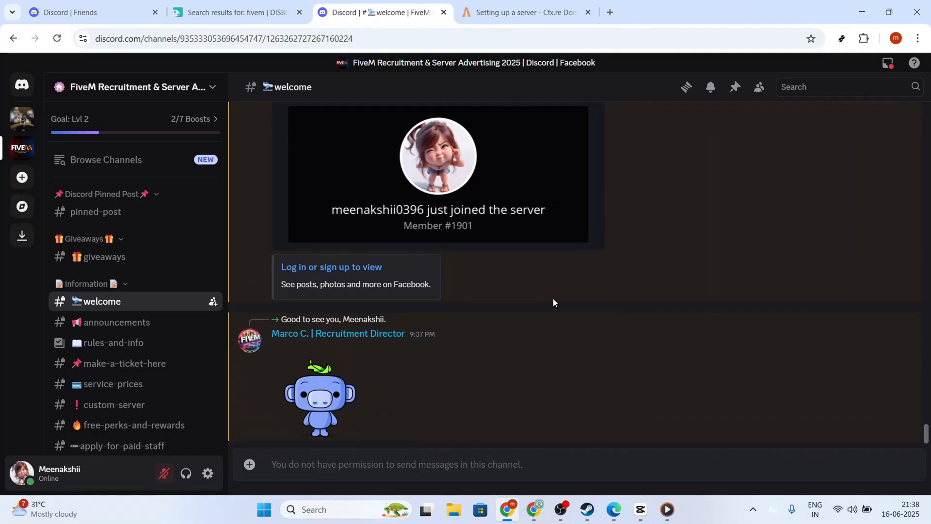
pyautogui.moveTo(420, 358)
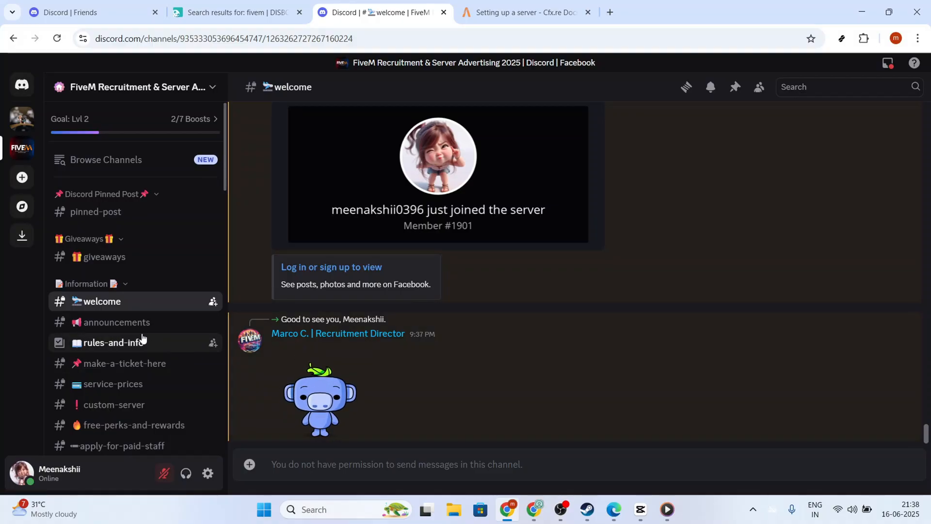
pyautogui.click(108, 343)
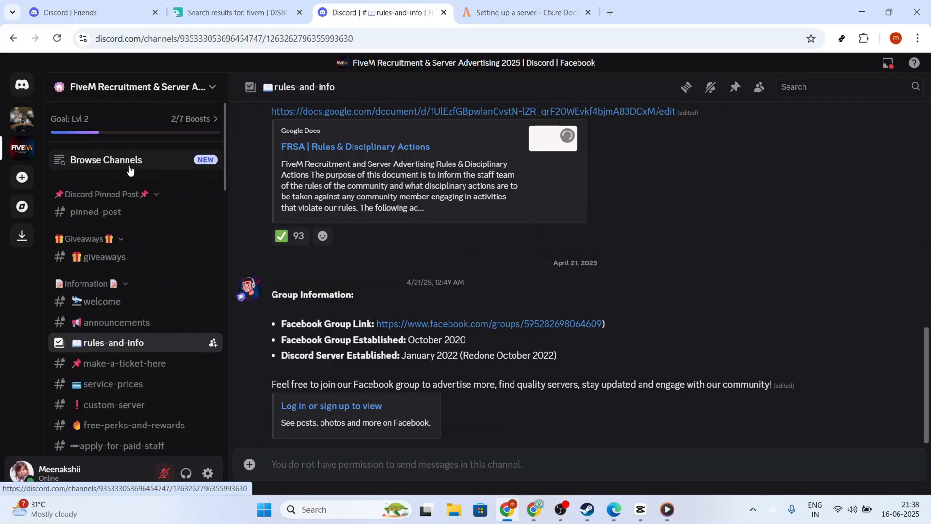
pyautogui.scroll(-3)
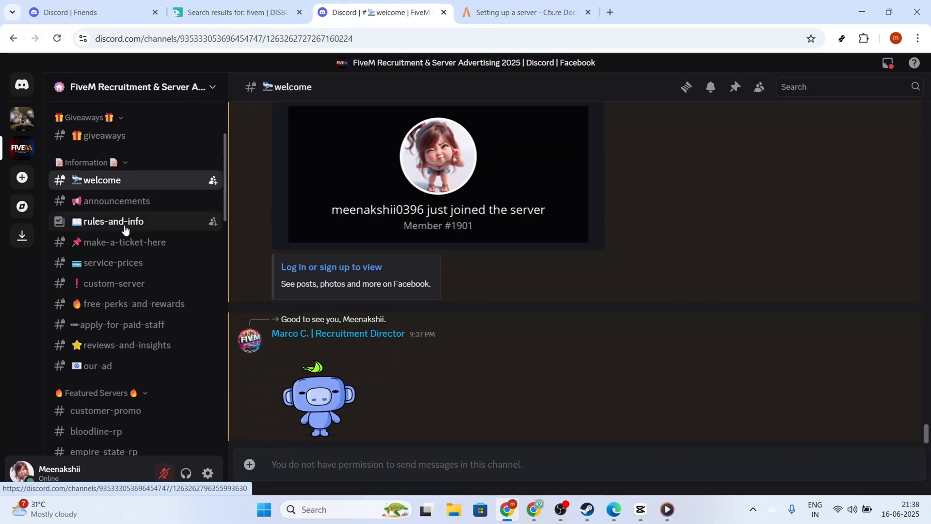
pyautogui.click(112, 221)
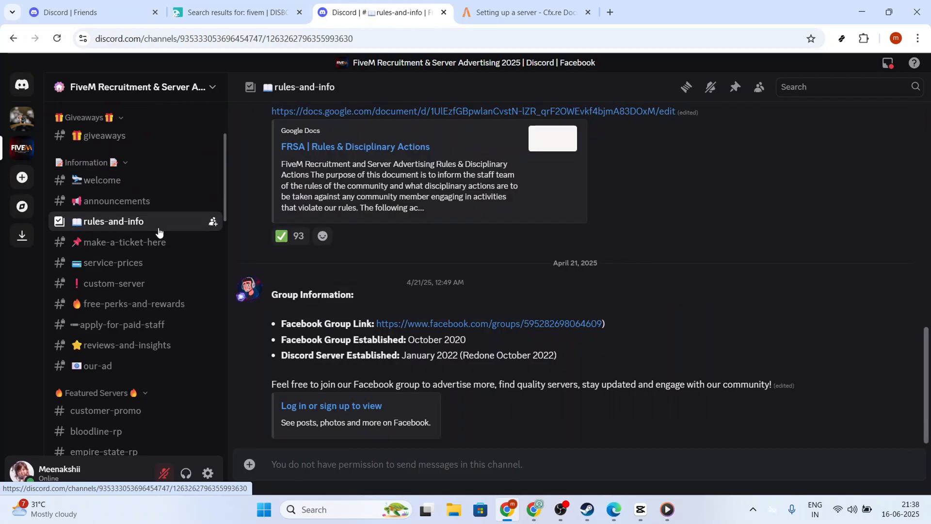
pyautogui.moveTo(213, 223)
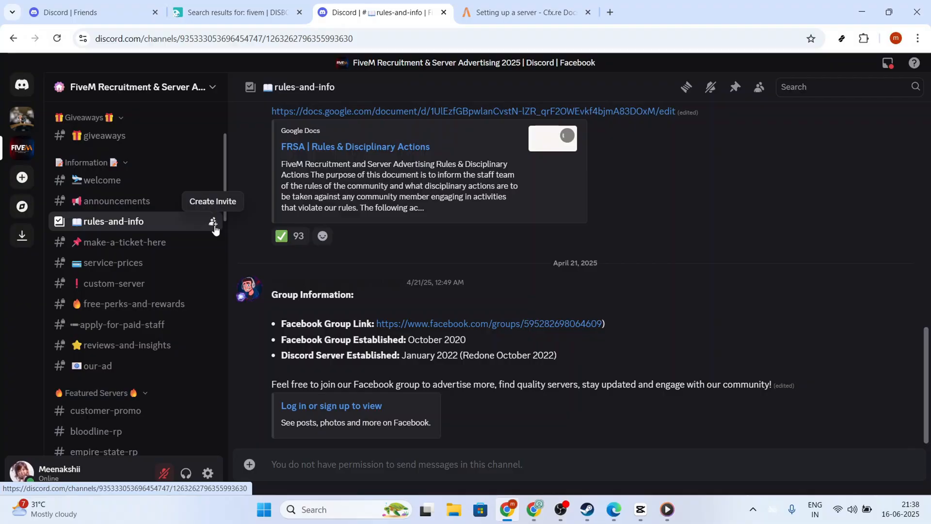
# Step: Generate an invite link for #rules-and-info, then dismiss the invite dialog
pyautogui.click(212, 221)
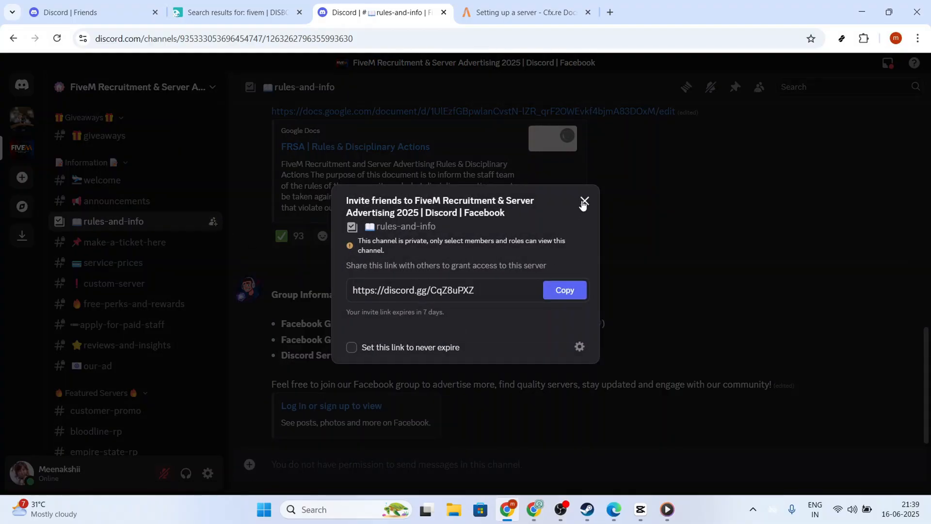
pyautogui.click(584, 201)
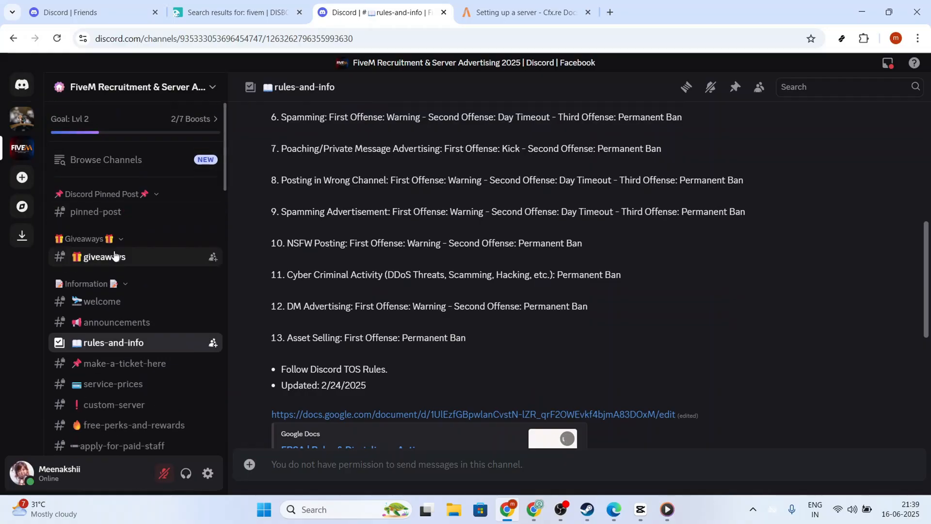
# Step: View the #giveaways channel with its rerolls and invite tracker messages
pyautogui.click(105, 257)
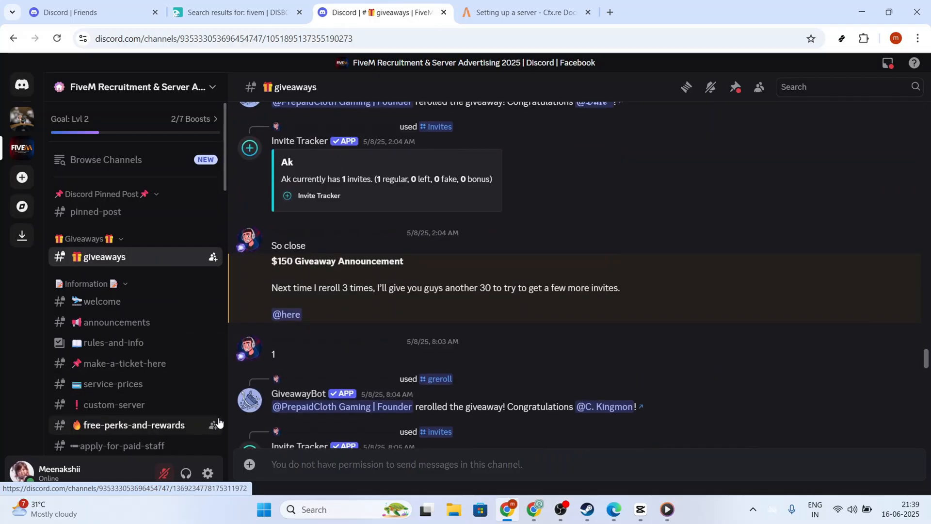
pyautogui.moveTo(306, 367)
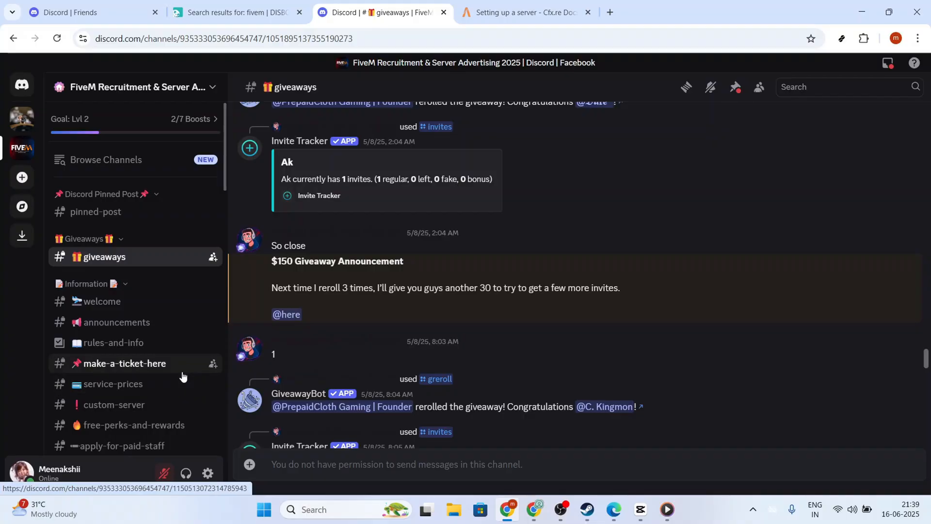
pyautogui.moveTo(156, 323)
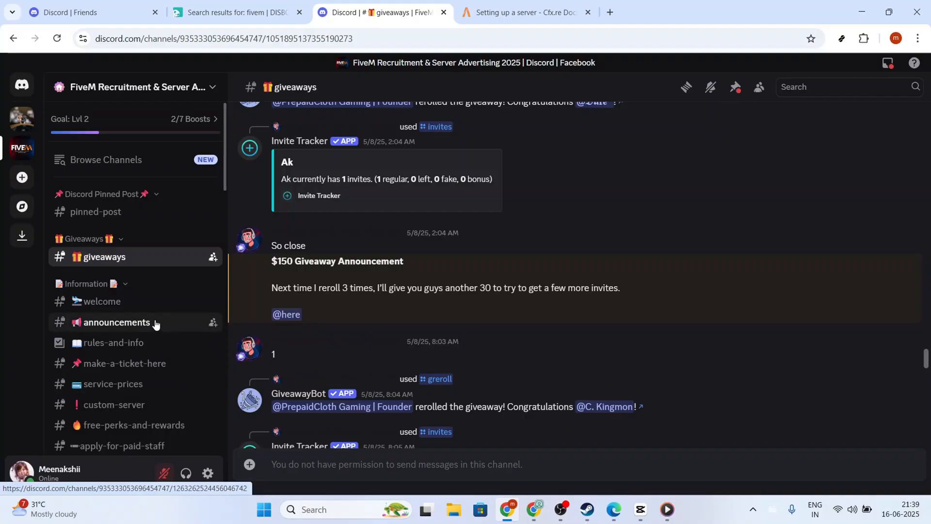